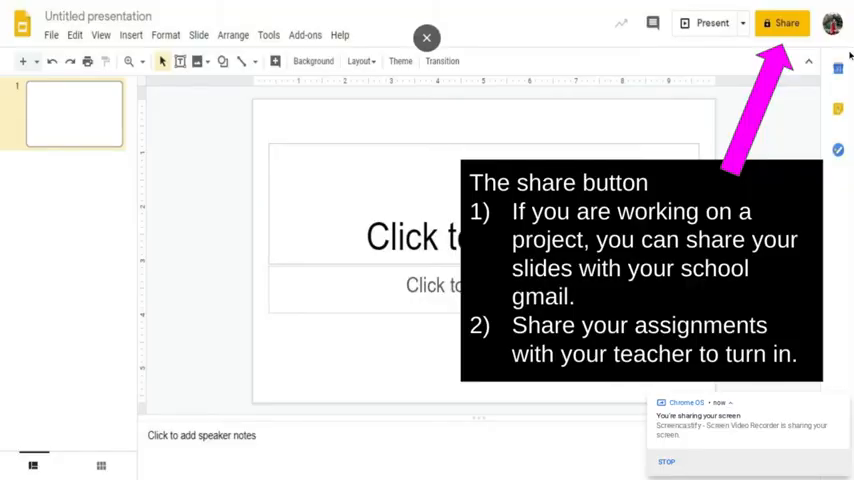
mouse_move(776, 68)
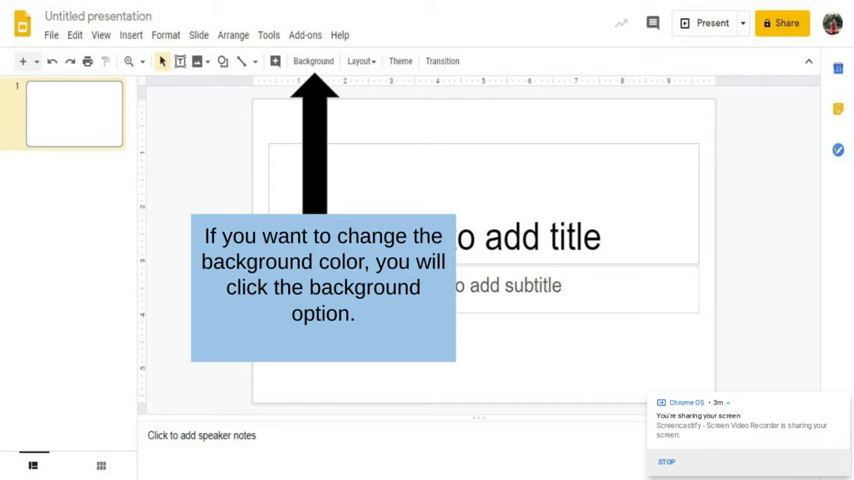
left_click(130, 32)
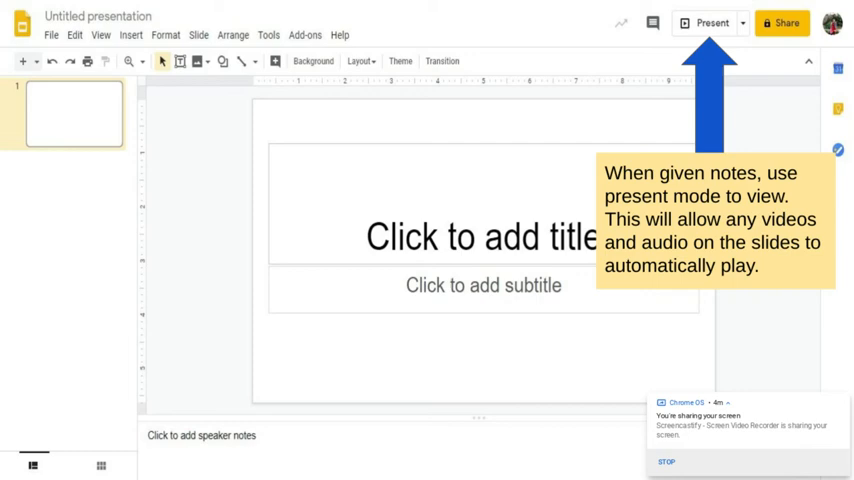
left_click(50, 60)
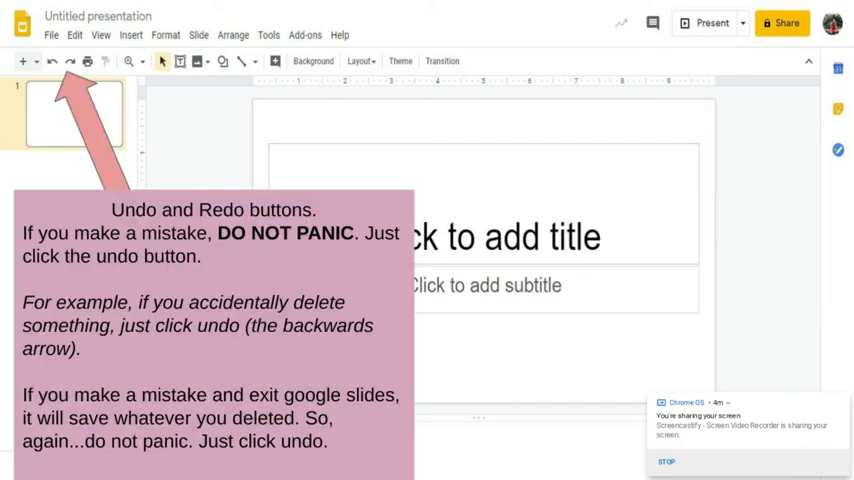